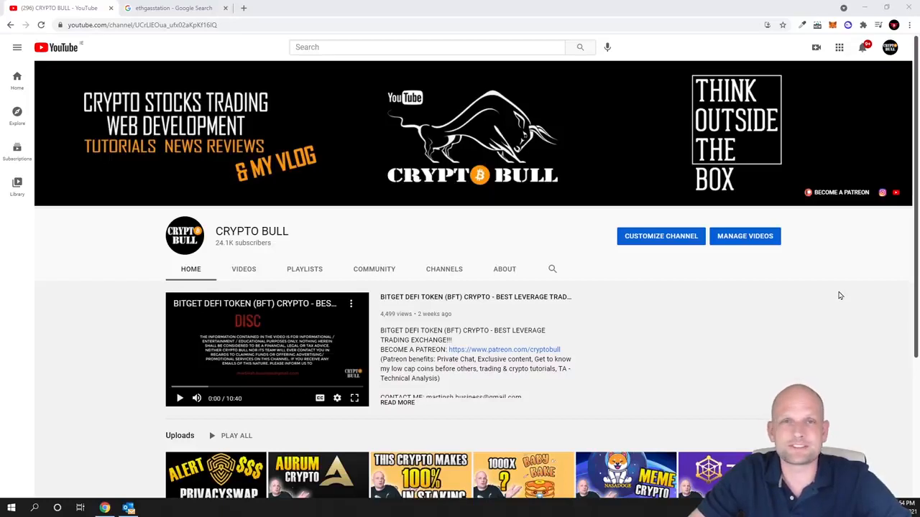
mouse_move(812, 278)
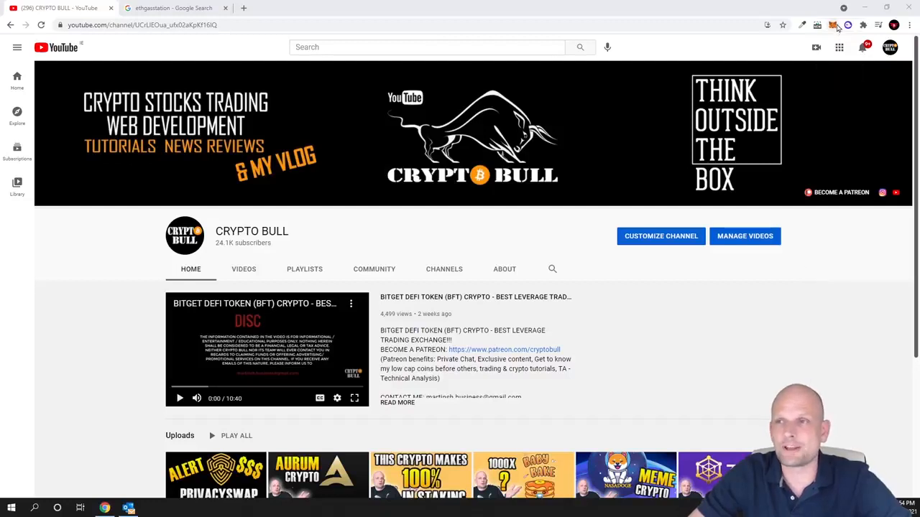
Open the MetaMask popup from the Chrome toolbar to view recent transactions.
left_click(833, 24)
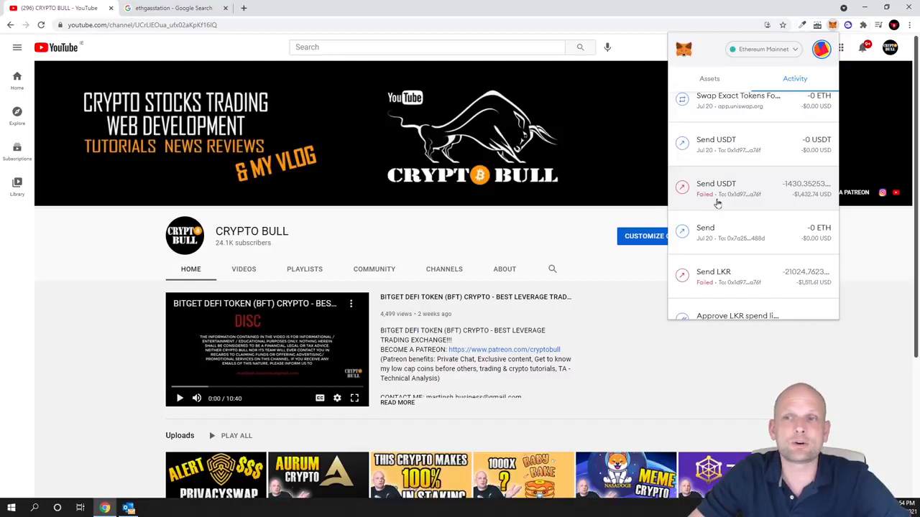
scroll("down", 3)
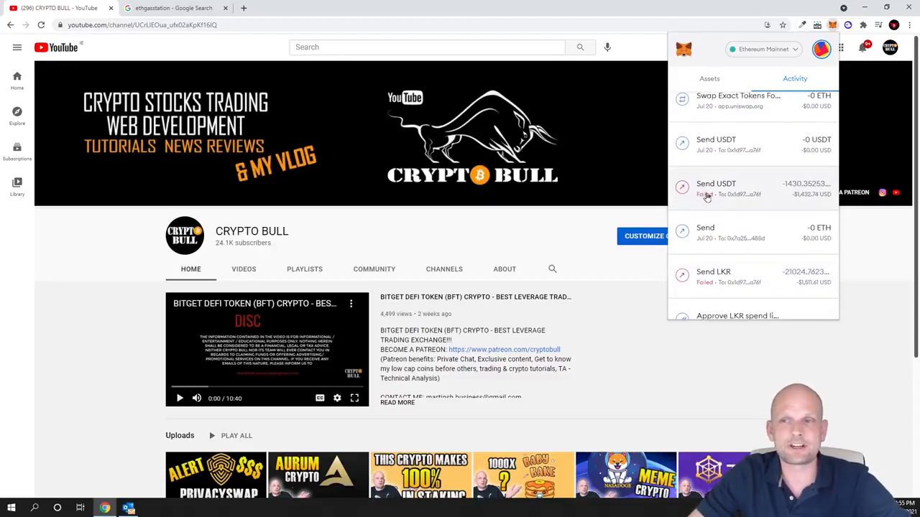
Open the failed Send USDT transaction on Etherscan.
left_click(716, 183)
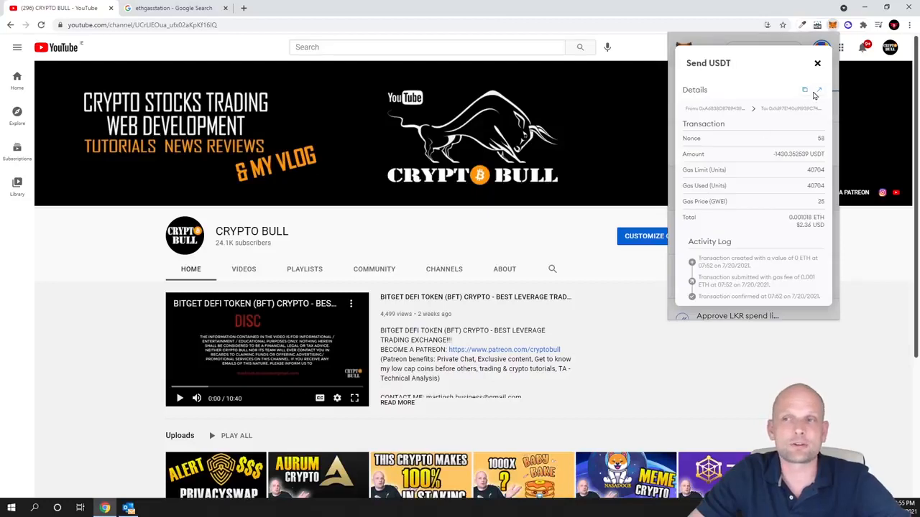
left_click(817, 91)
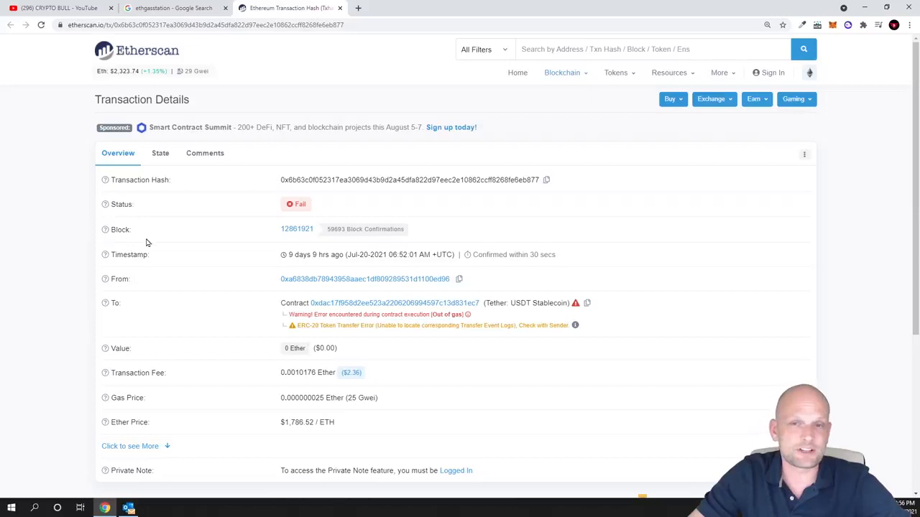
mouse_move(236, 171)
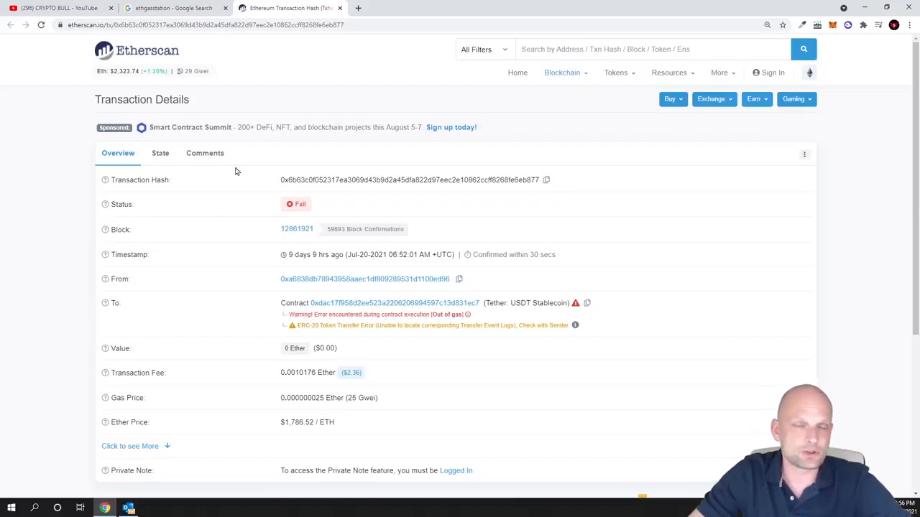
Scroll down and highlight the 'Out of gas' error on the transaction page.
scroll("down", 3)
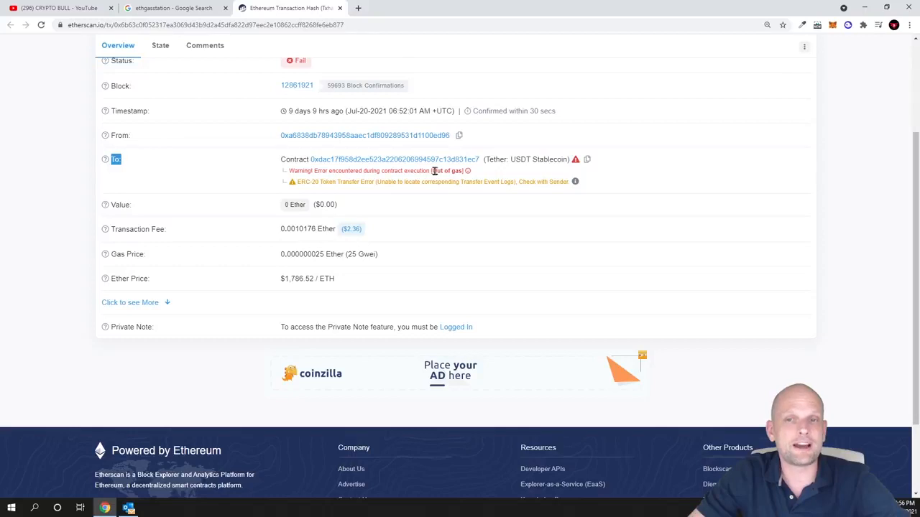
double_click(447, 170)
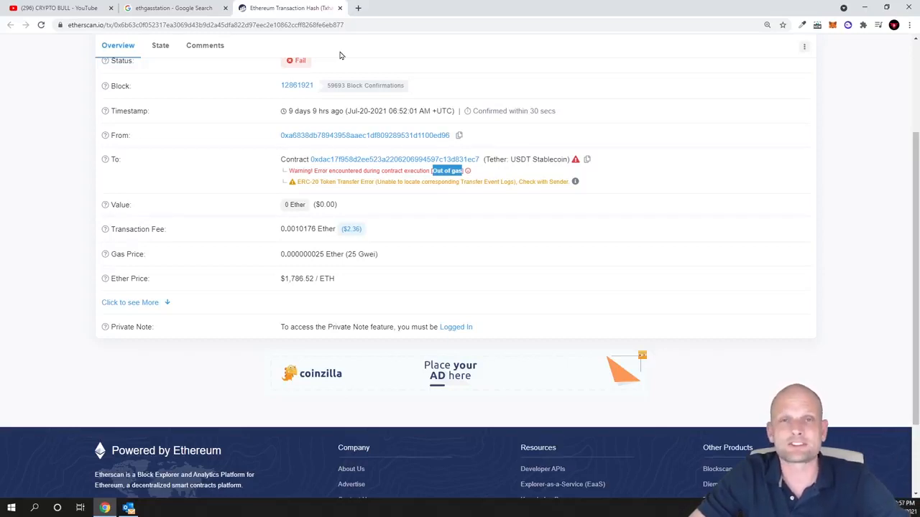
Switch to the 'ethgasstation - Google Search' browser tab.
left_click(173, 7)
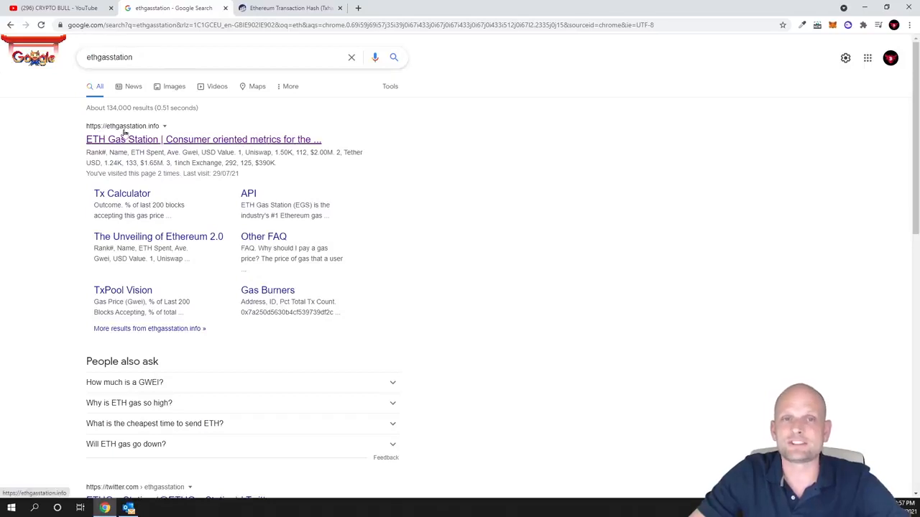
Open the ETH Gas Station search result to view recommended gas prices.
left_click(203, 139)
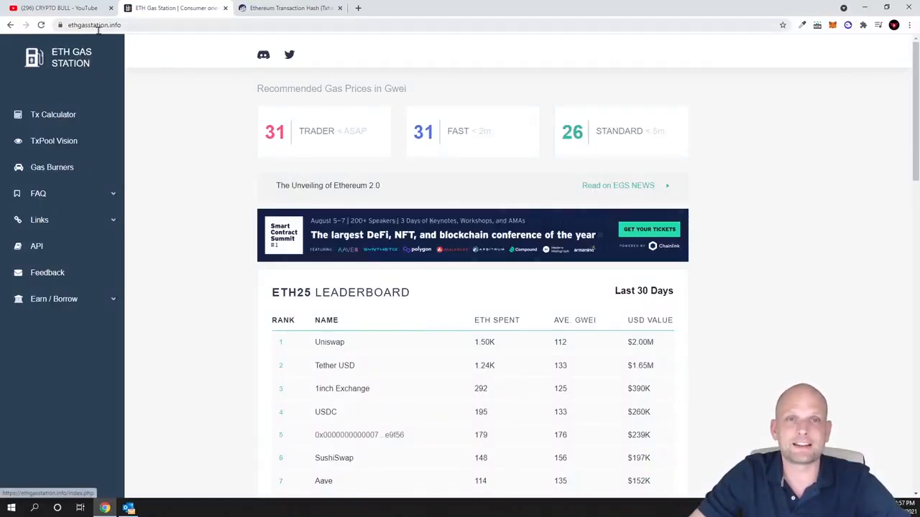
mouse_move(293, 137)
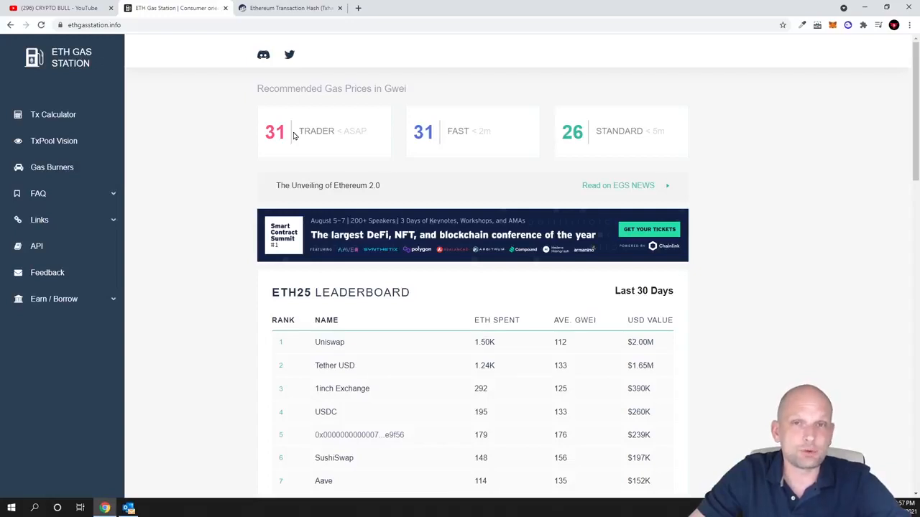
mouse_move(296, 133)
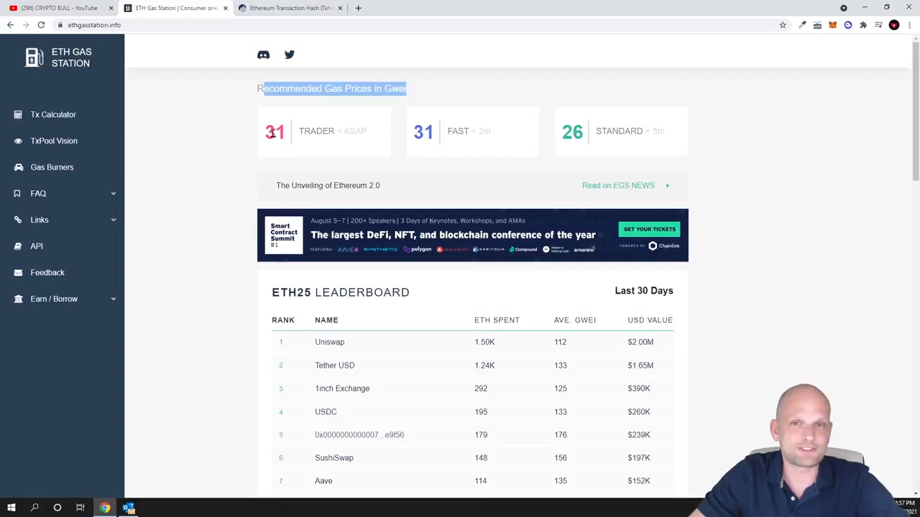
mouse_move(291, 149)
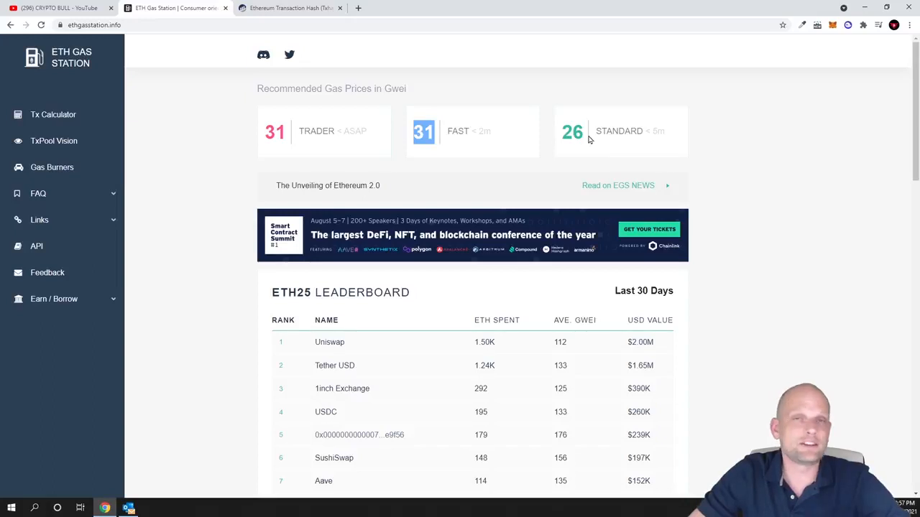
mouse_move(561, 138)
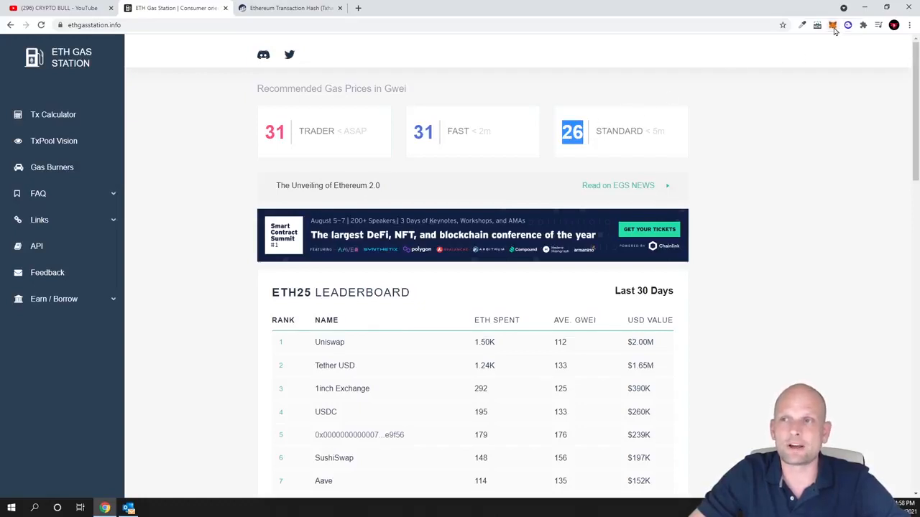
Start a new ETH send in MetaMask to the recently used address.
left_click(834, 26)
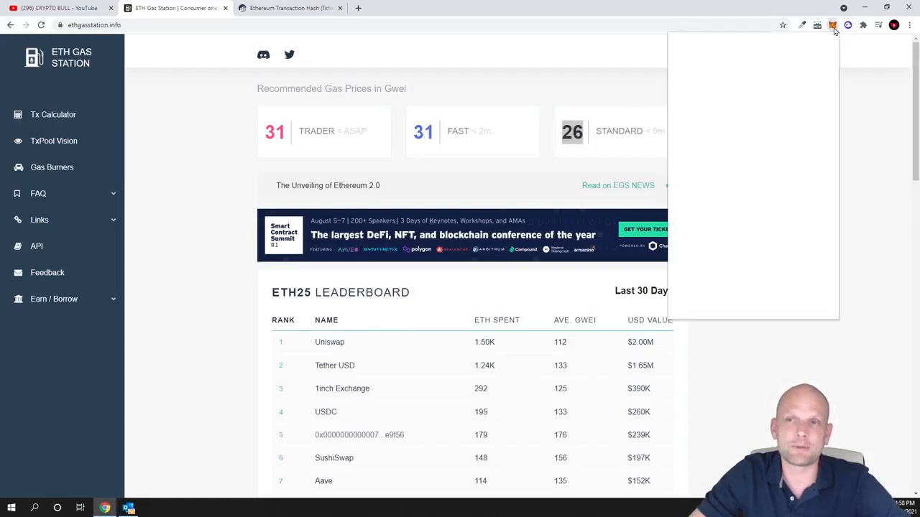
left_click(833, 25)
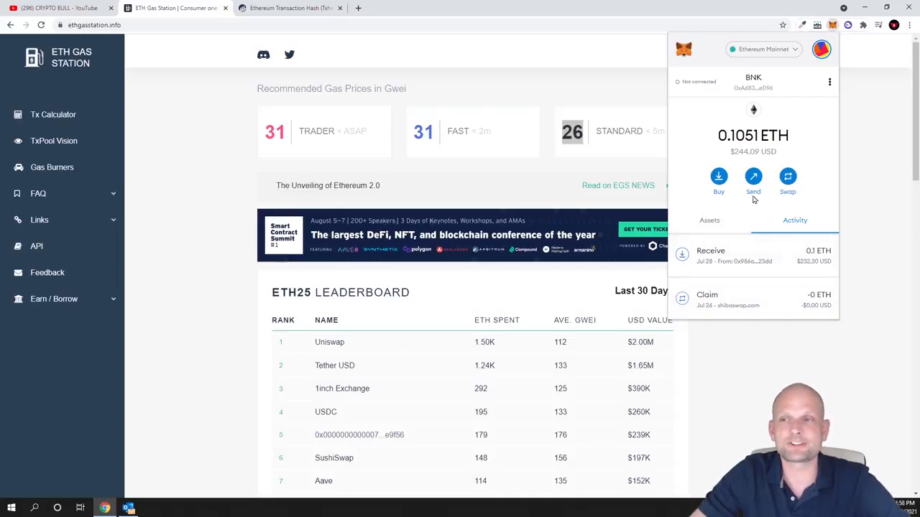
left_click(753, 178)
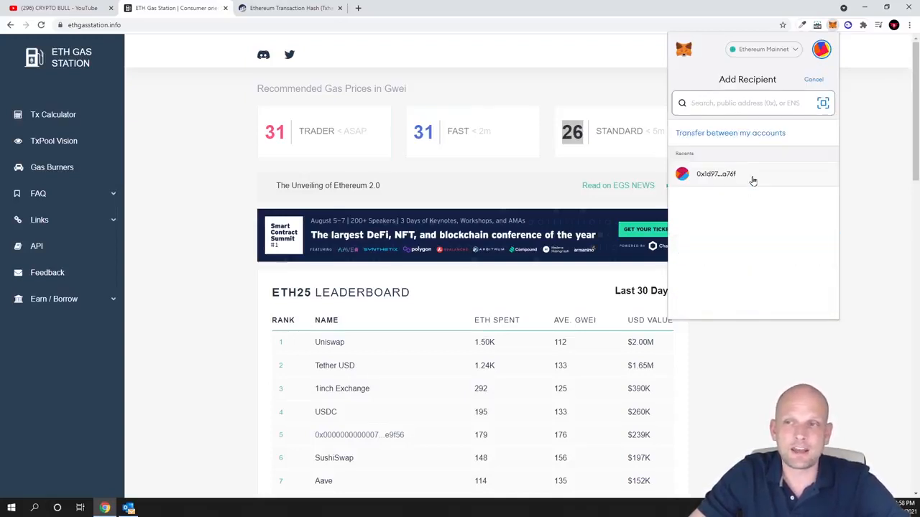
left_click(747, 102)
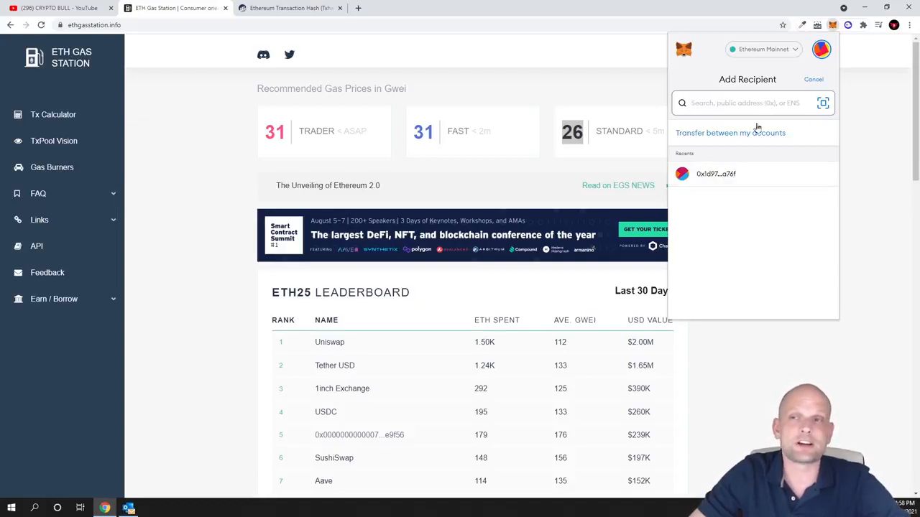
left_click(715, 173)
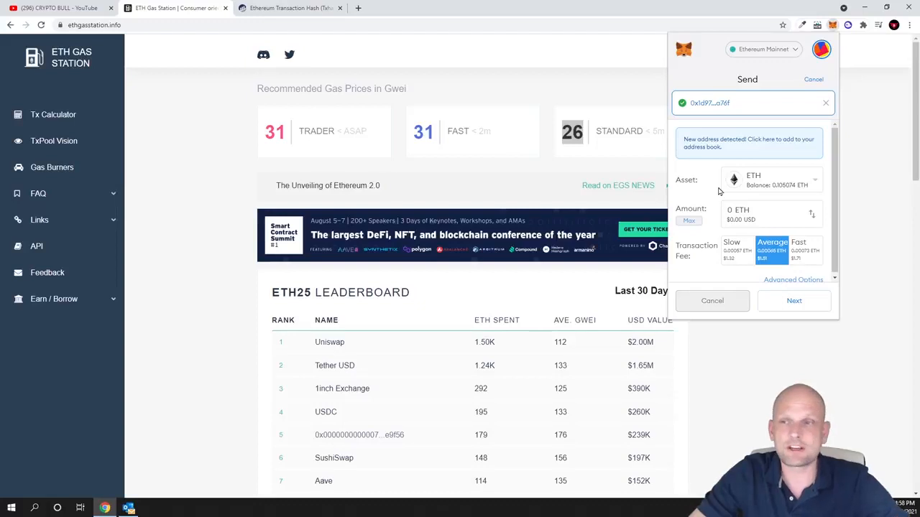
mouse_move(715, 224)
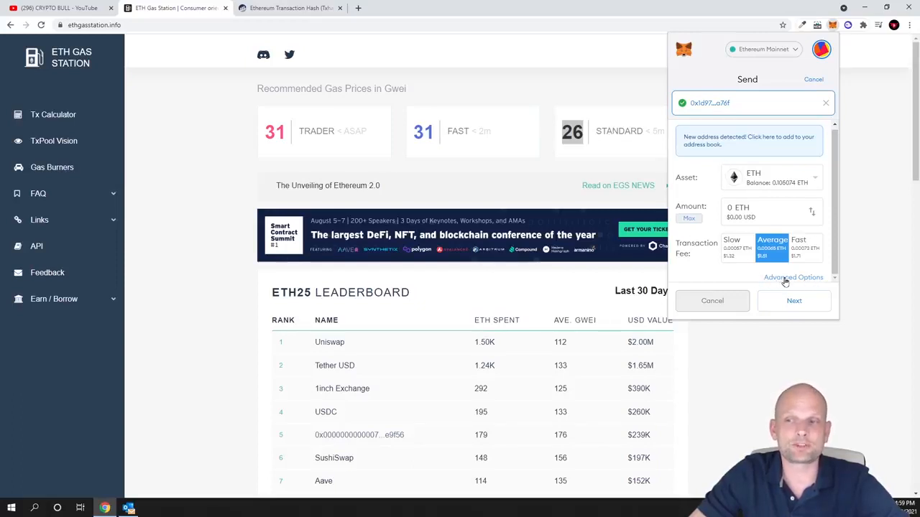
Open Advanced Options to set gas price to 31 Gwei with gas limit 21000.
left_click(793, 278)
type("210000")
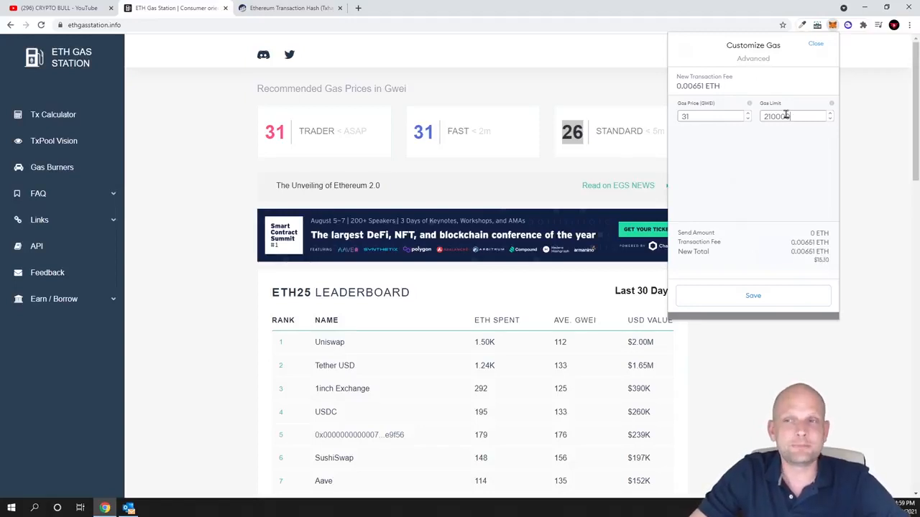
mouse_move(816, 269)
type("32")
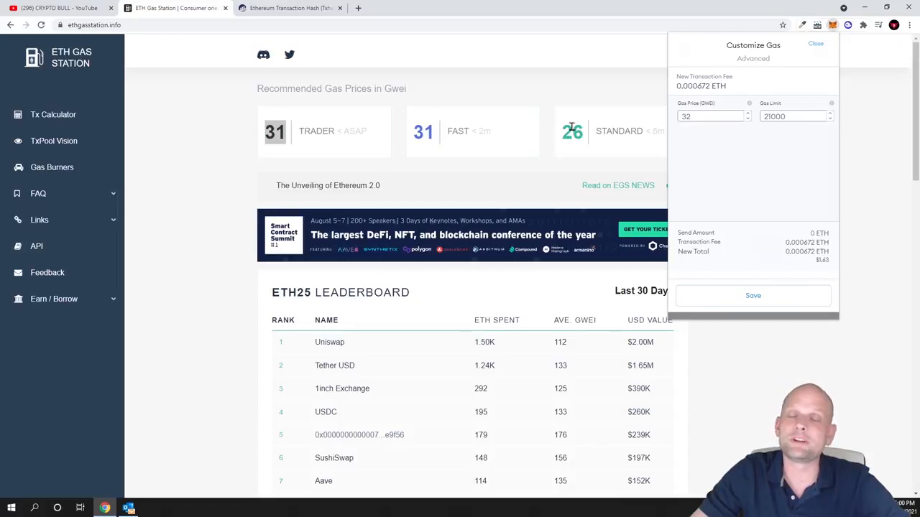
mouse_move(474, 132)
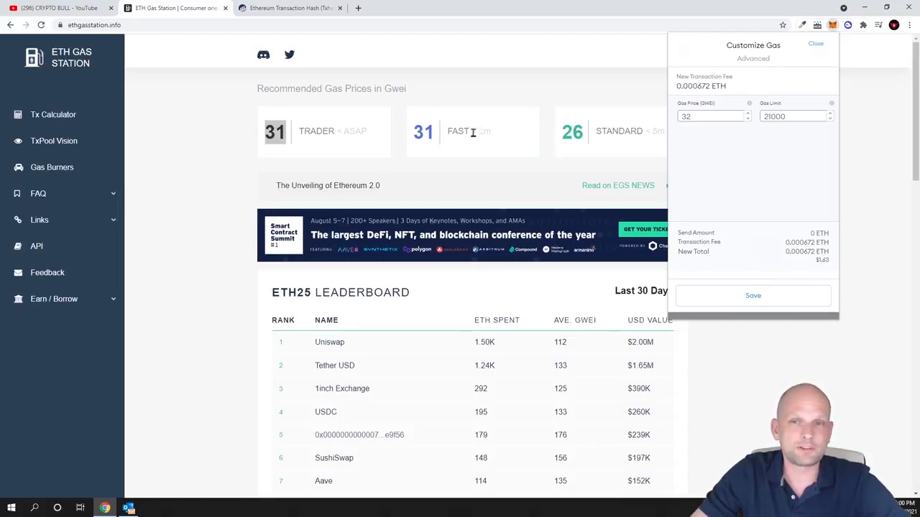
mouse_move(437, 147)
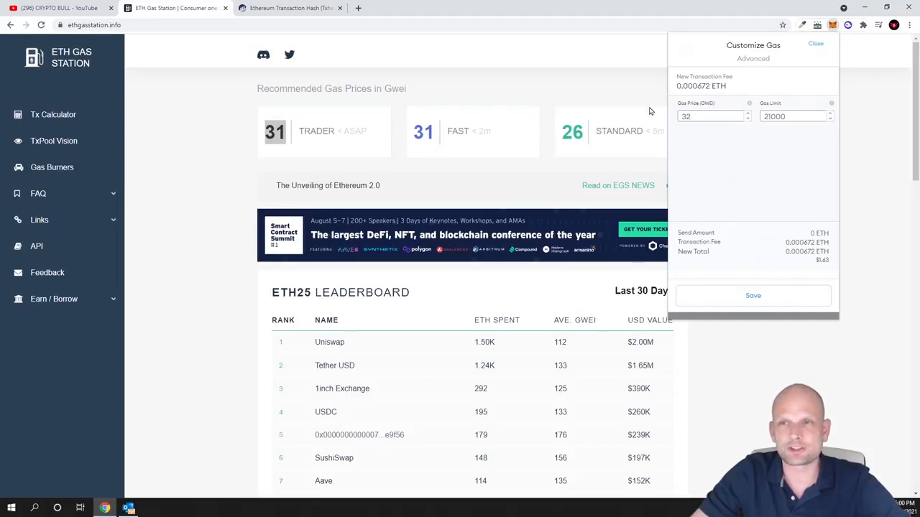
mouse_move(624, 108)
type("31")
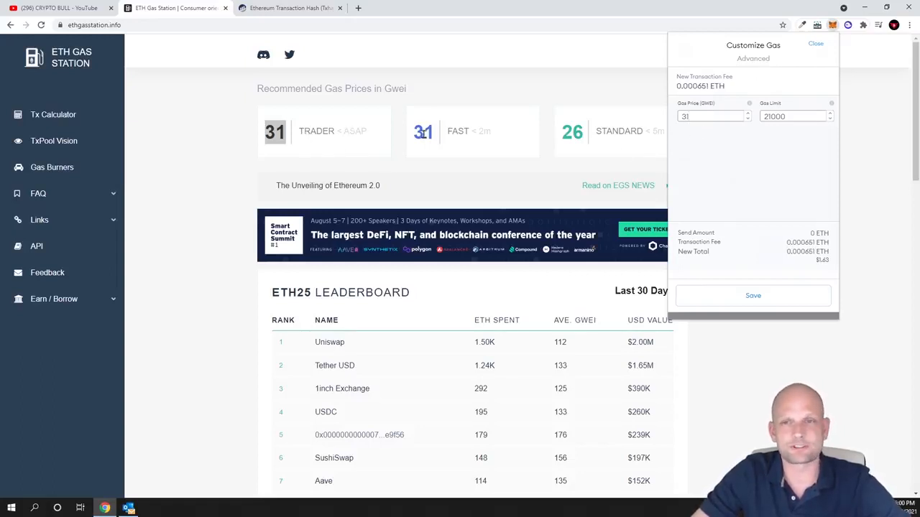
Change the gas limit from 21000 to 210000 and highlight the dollar fee.
left_click(712, 117)
type("0")
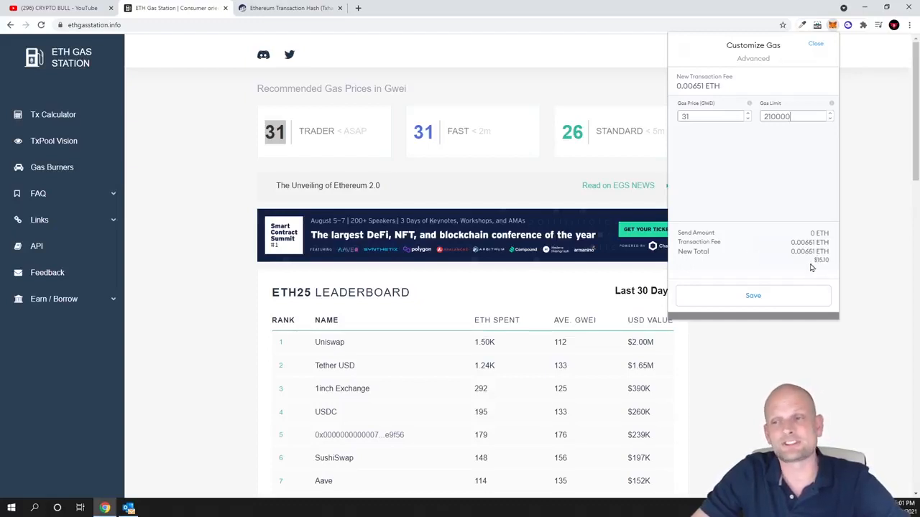
double_click(822, 260)
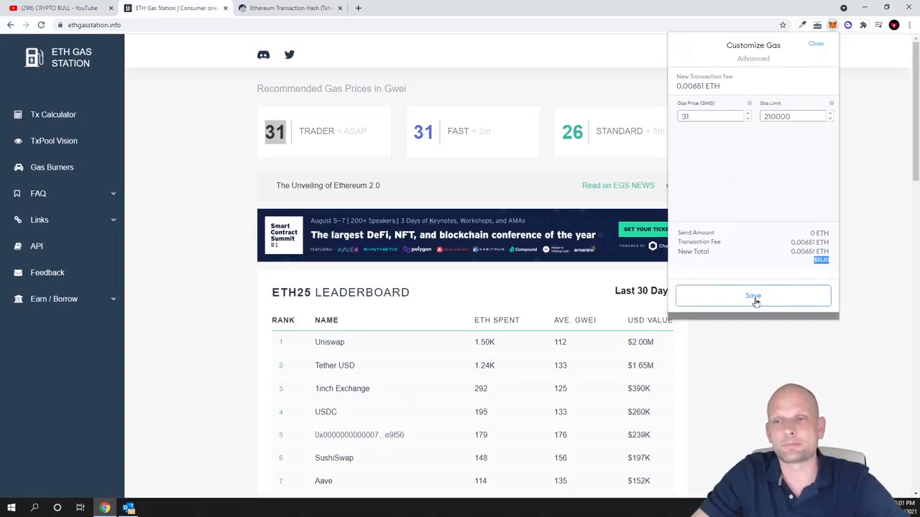
mouse_move(766, 302)
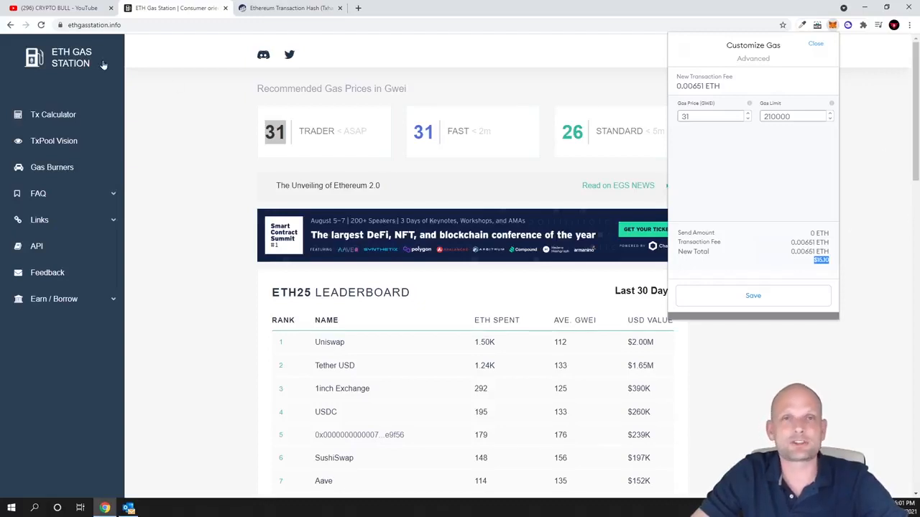
mouse_move(581, 333)
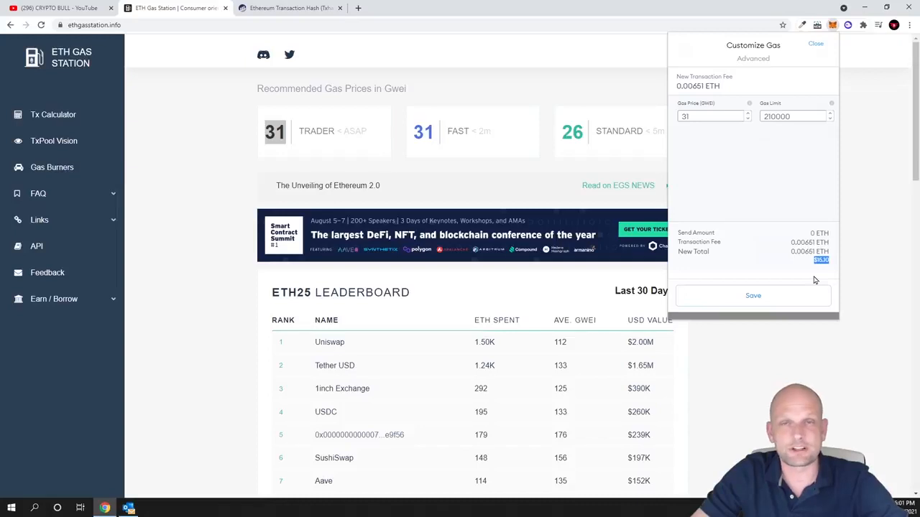
left_click(712, 116)
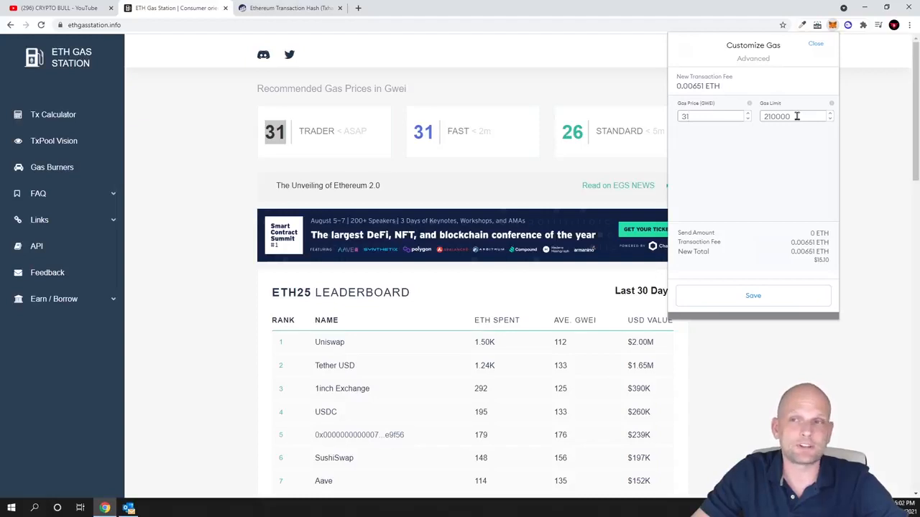
mouse_move(788, 149)
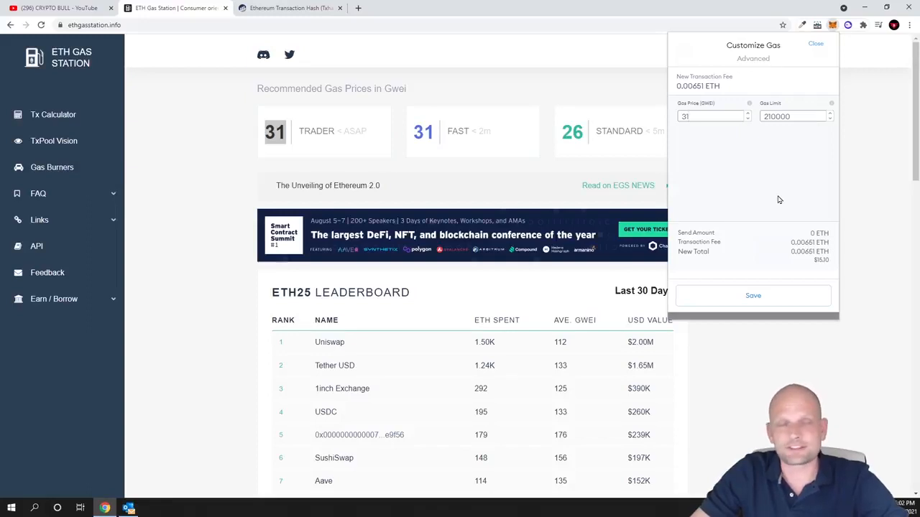
left_click(712, 116)
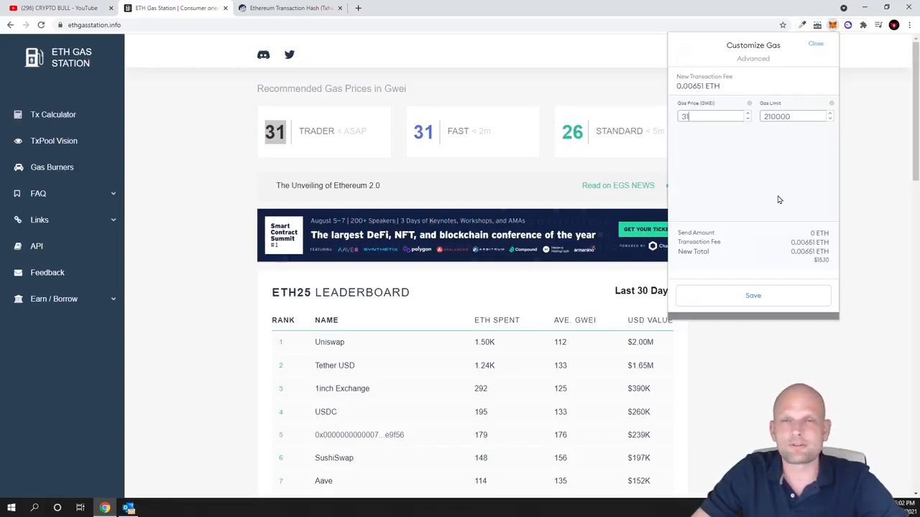